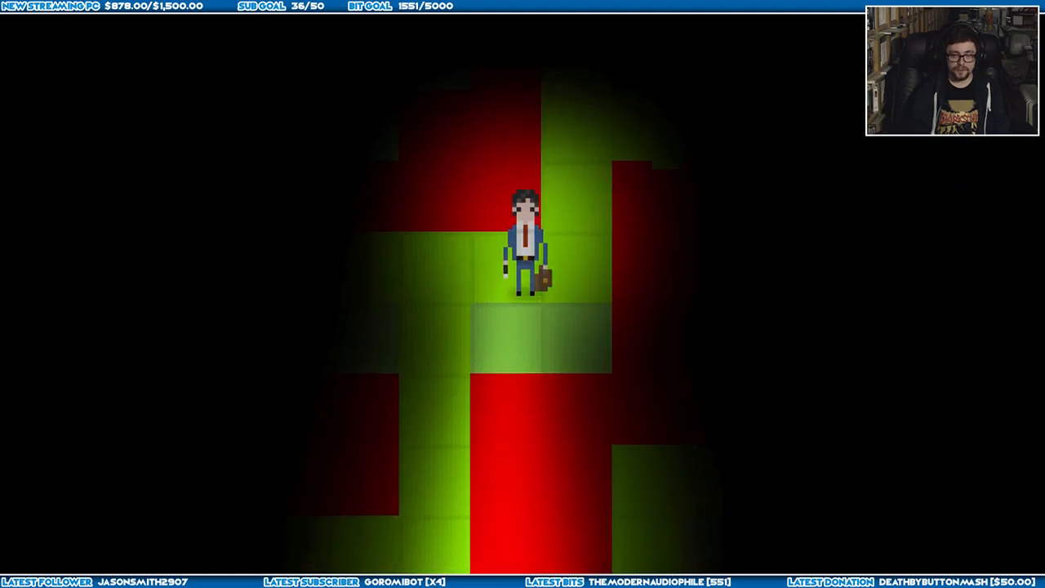
- Walk left through the dark room toward the briefcase tools page
{"action": "key", "text": "a"}
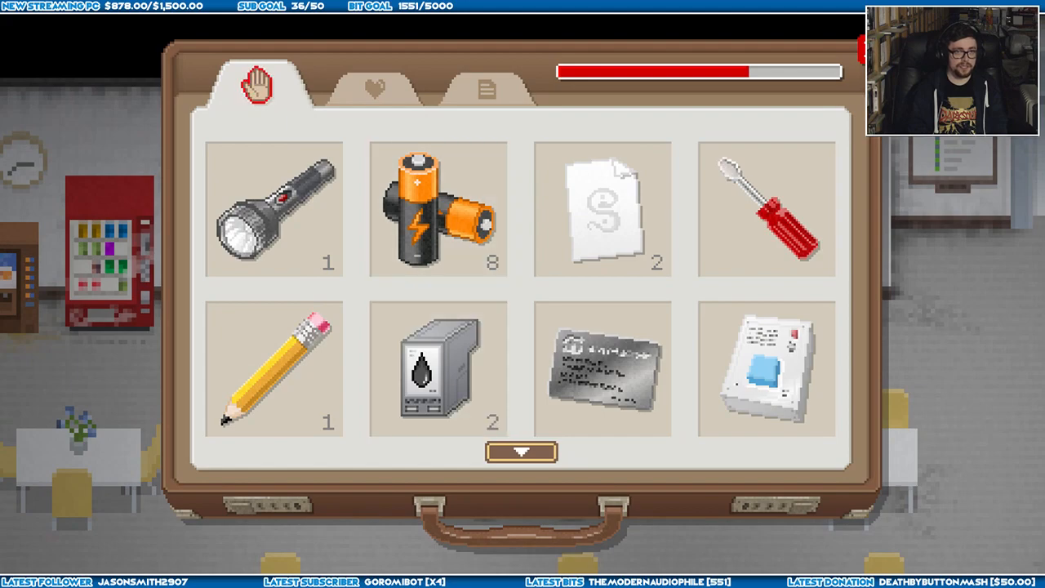
- Browse the briefcase food and documents pages, then bring up the elevator floor panel
{"action": "left_click", "coordinate": [372, 85]}
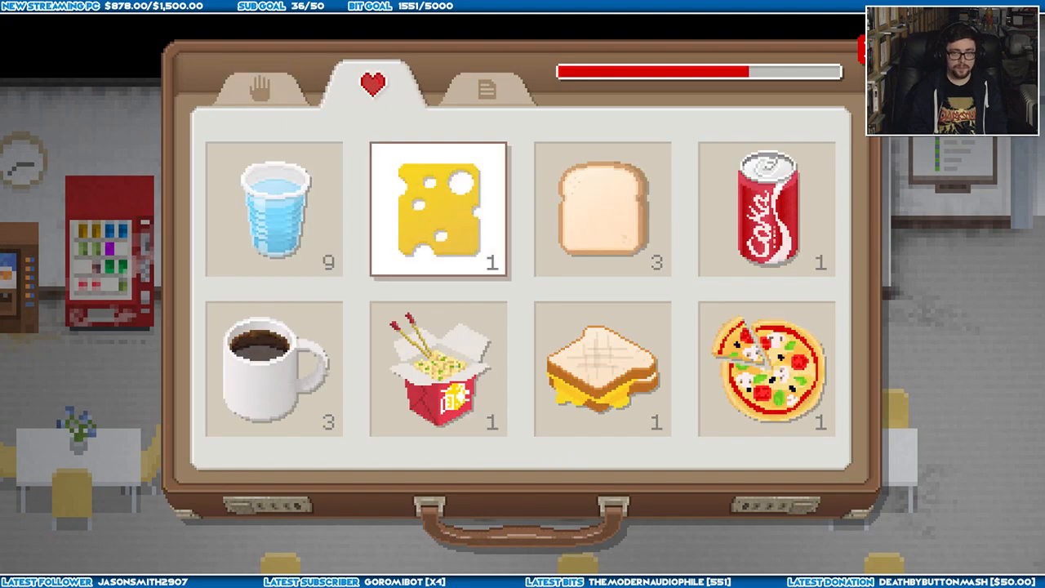
{"action": "left_click", "coordinate": [486, 85]}
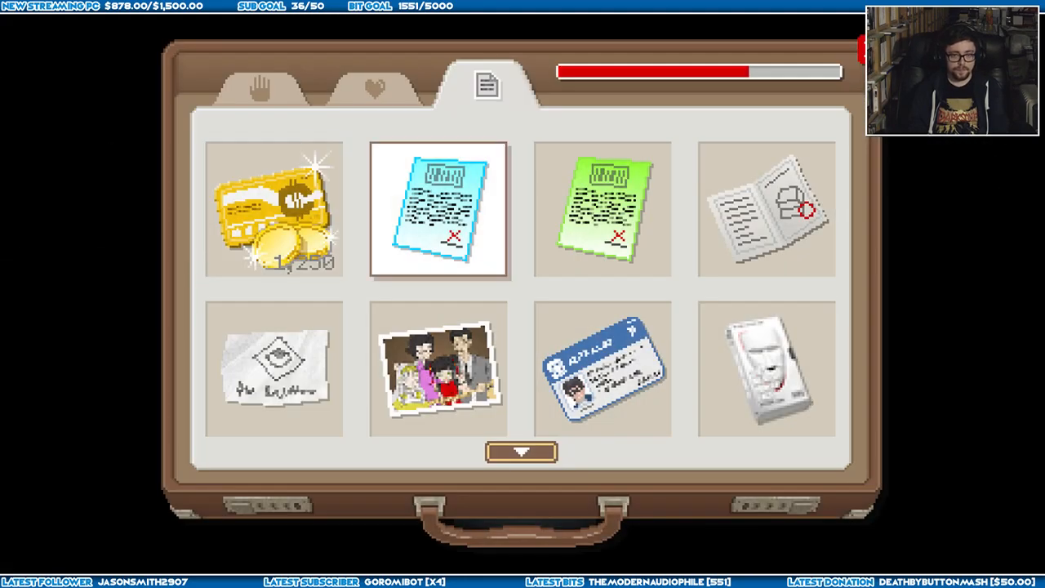
{"action": "left_click", "coordinate": [438, 369]}
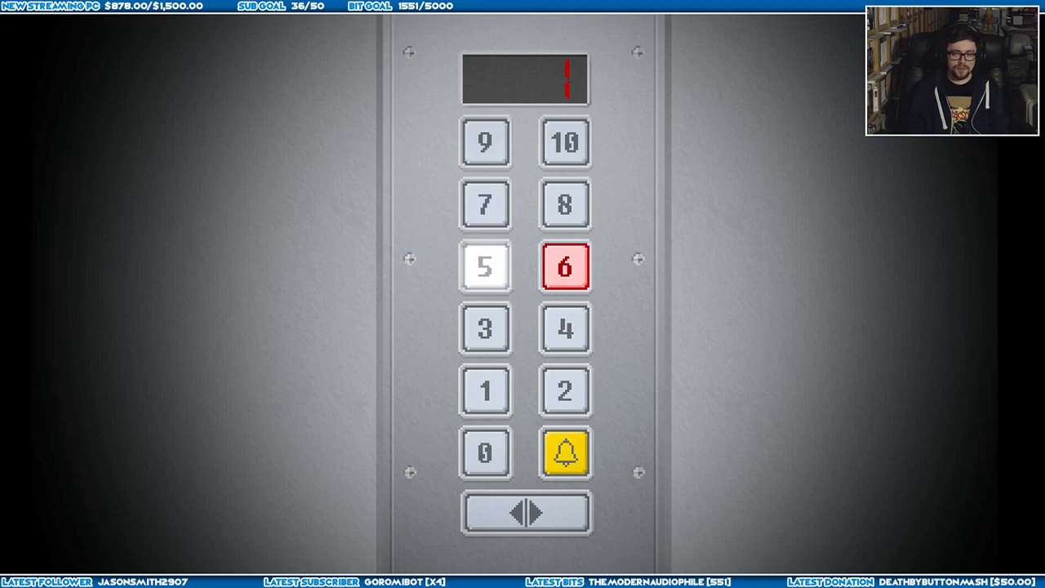
- Ride the elevator to a floor and reach the Misterio room's tape list
{"action": "left_click", "coordinate": [487, 327]}
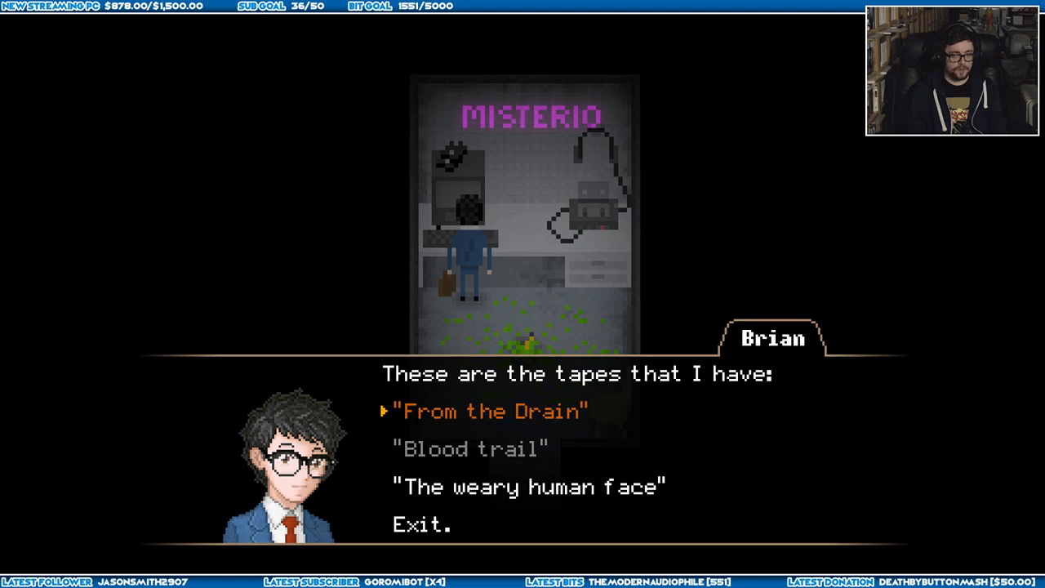
- Choose the tape The weary human face from Brian's list
{"action": "key", "text": "down"}
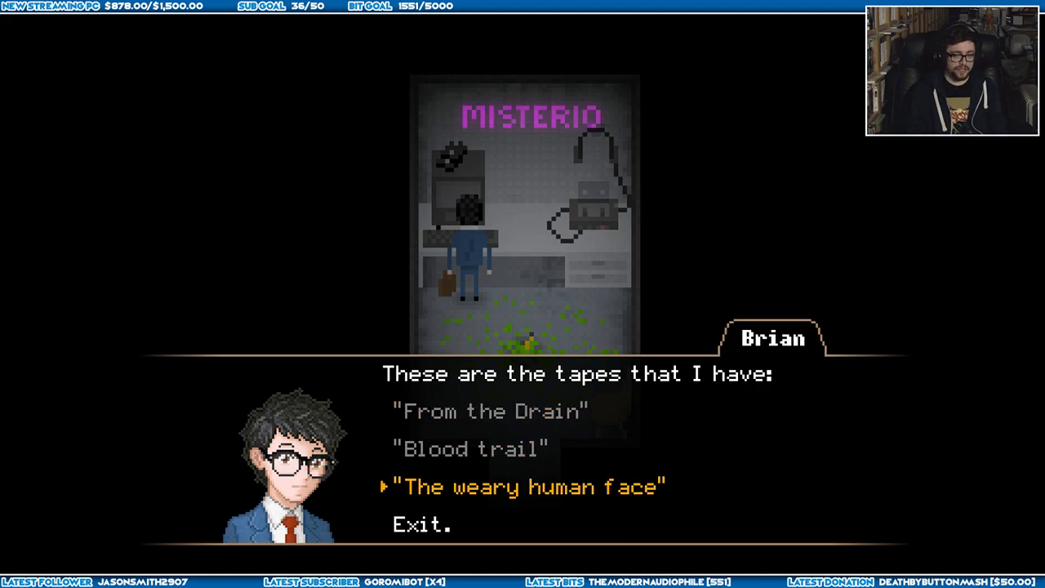
{"action": "left_click", "coordinate": [529, 487]}
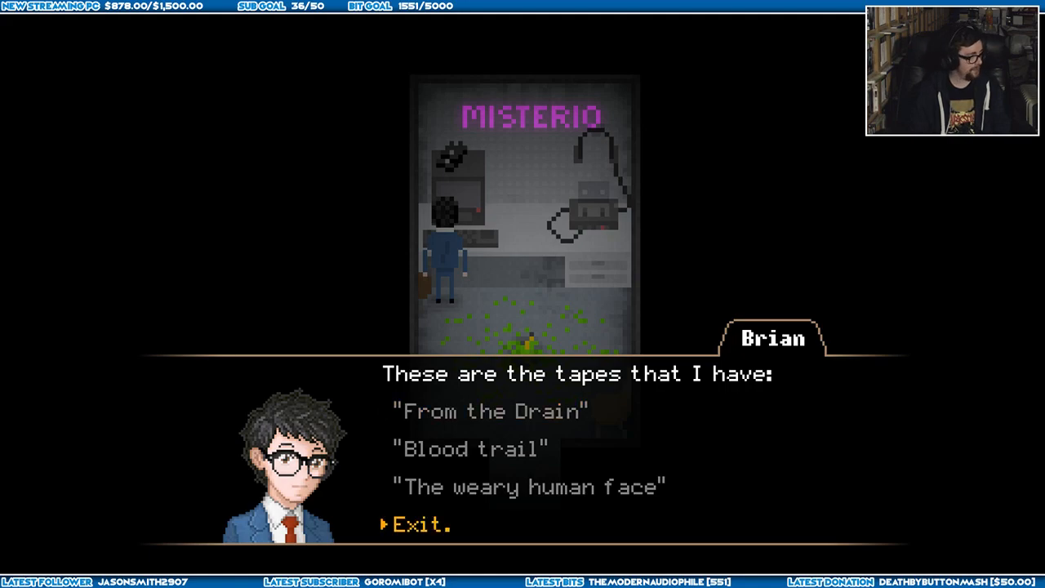
- Leave the dialogue and keep exploring until the You're Fired screen appears
{"action": "left_click", "coordinate": [421, 524]}
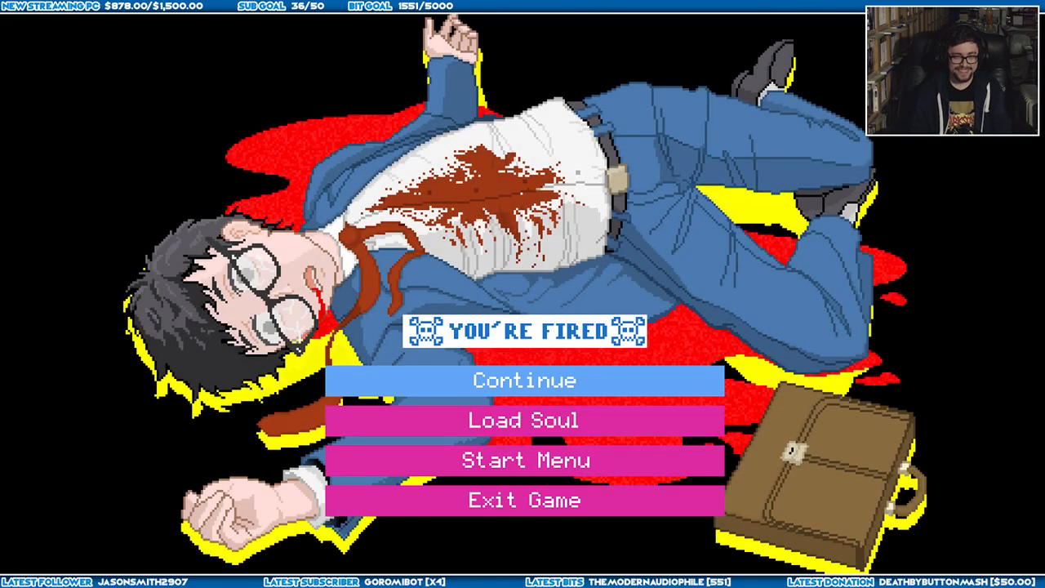
- Continue after the game over and flip the briefcase through food to the tools page
{"action": "left_click", "coordinate": [526, 381]}
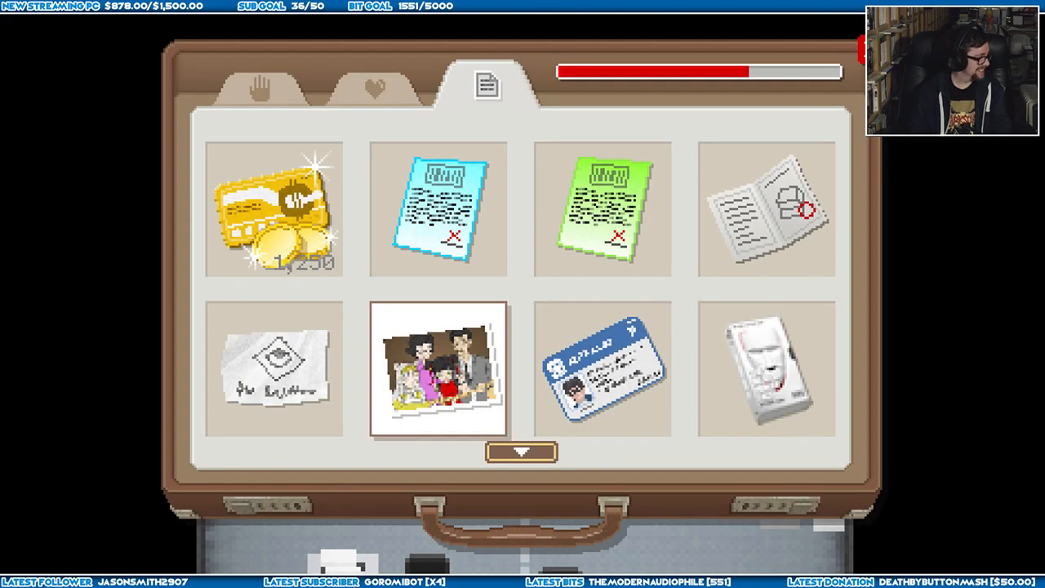
{"action": "left_click", "coordinate": [372, 85]}
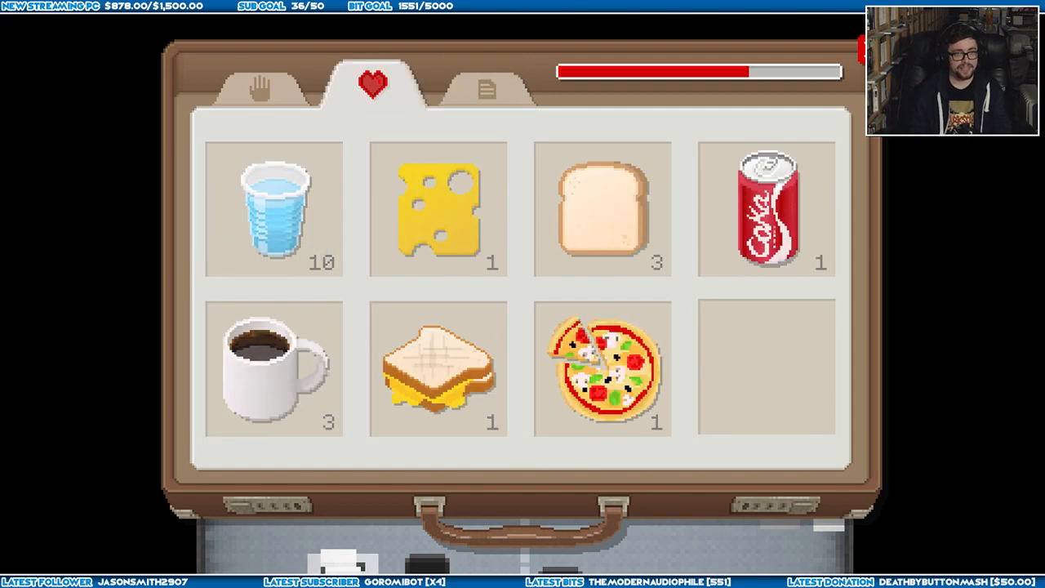
{"action": "left_click", "coordinate": [258, 84]}
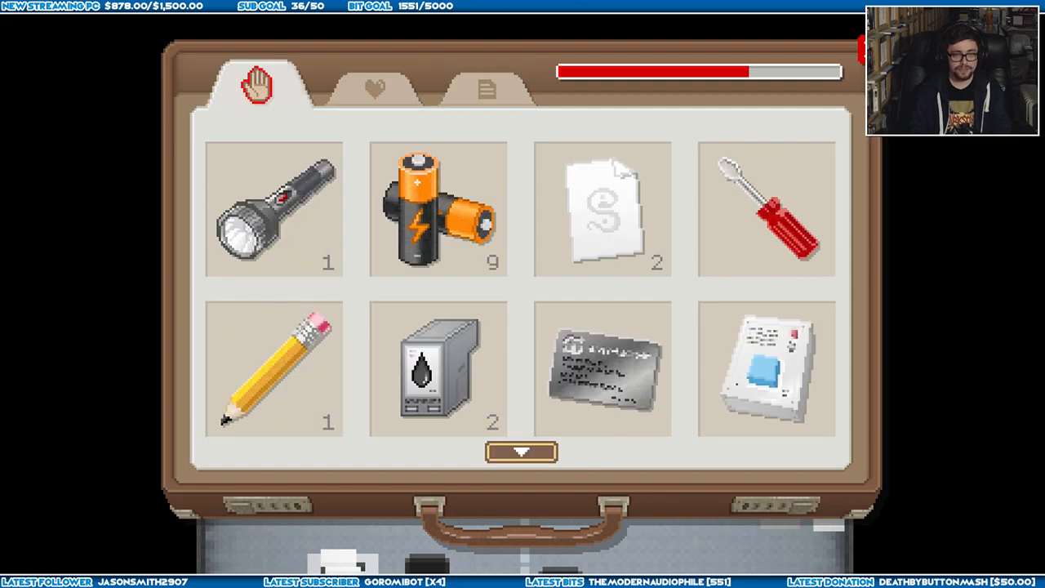
{"action": "left_click", "coordinate": [274, 368]}
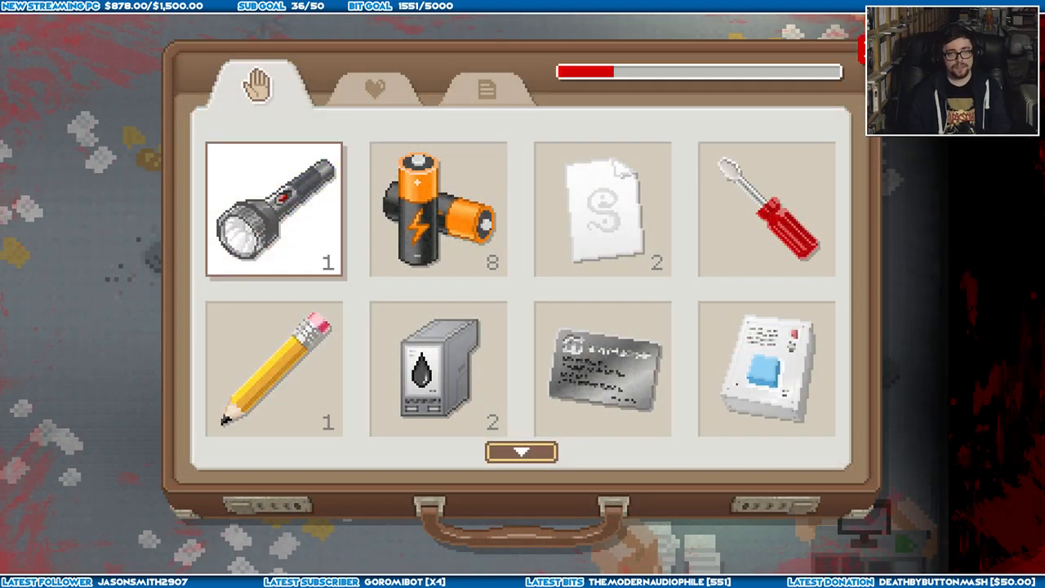
- Check the briefcase food pocket with water, cheese, bread and cola, then return to tools
{"action": "left_click", "coordinate": [372, 85]}
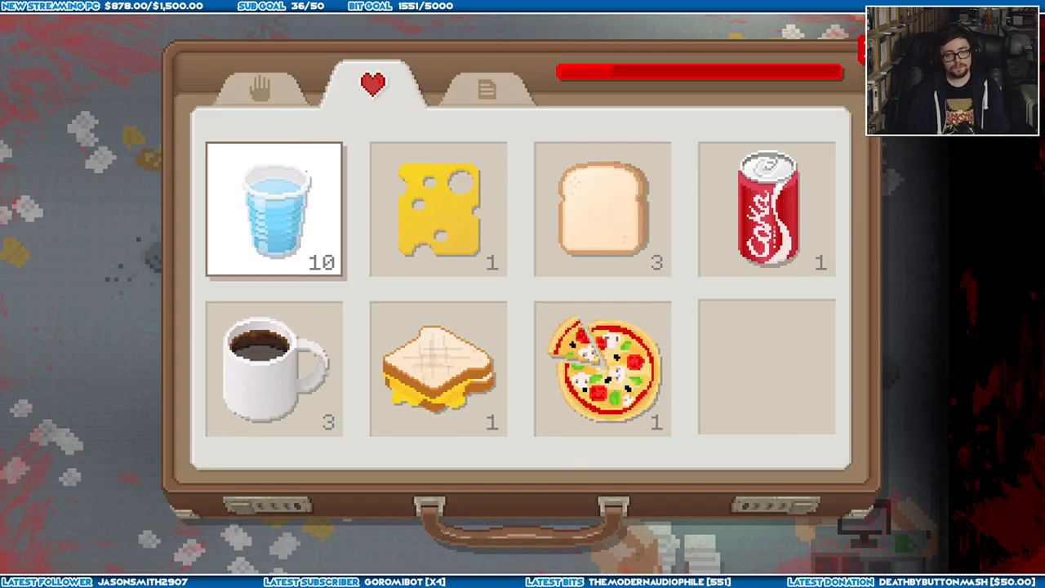
{"action": "left_click", "coordinate": [274, 369]}
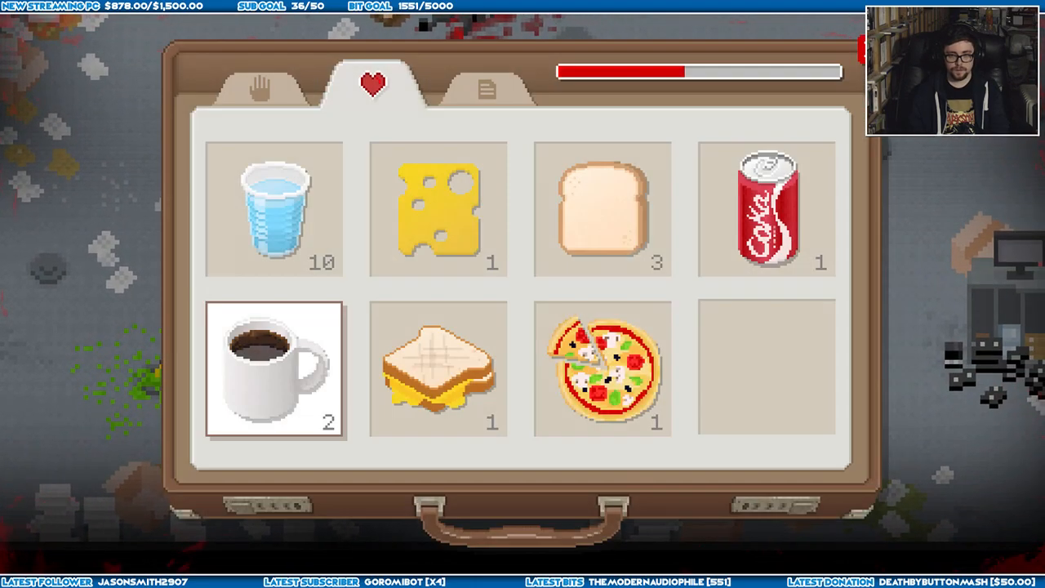
{"action": "left_click", "coordinate": [258, 85]}
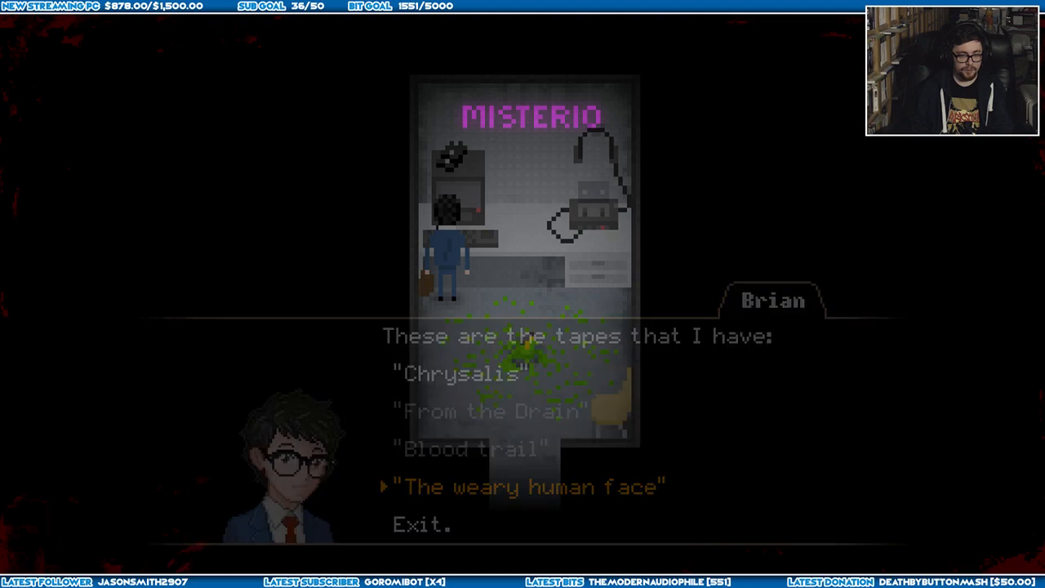
- Pick an entry from Brian's four-tape list including Chrysalis
{"action": "left_click", "coordinate": [530, 487]}
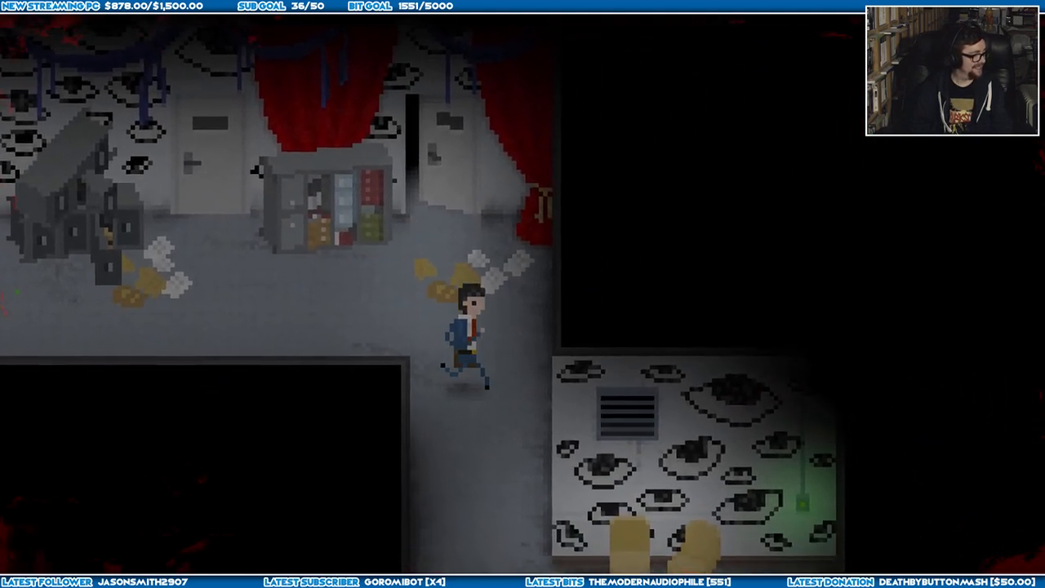
- Move the dialogue choice down to Exit before walking into the eye-wallpapered corridor
{"action": "key", "text": "down"}
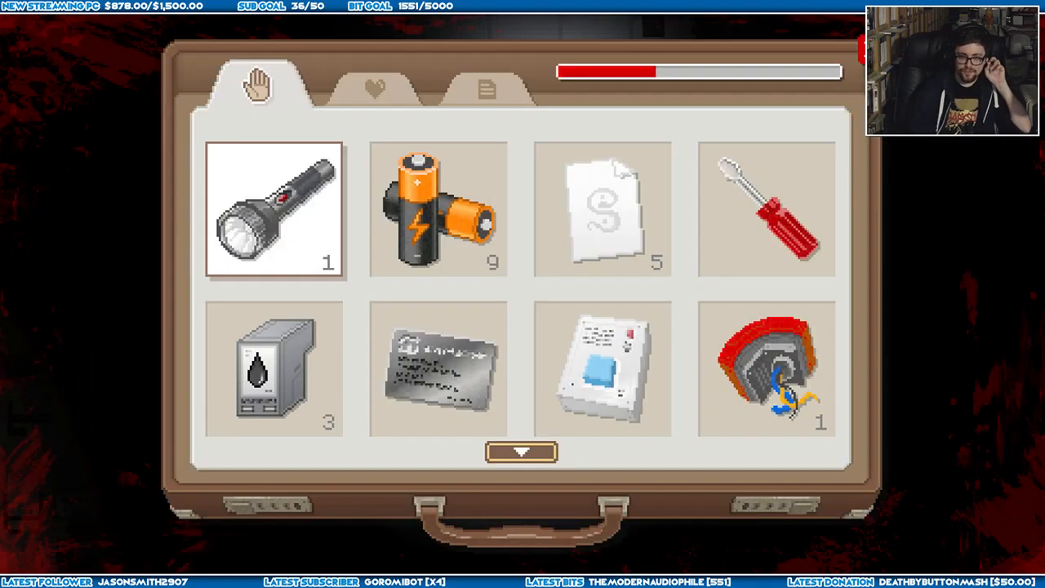
{"action": "left_click", "coordinate": [274, 367]}
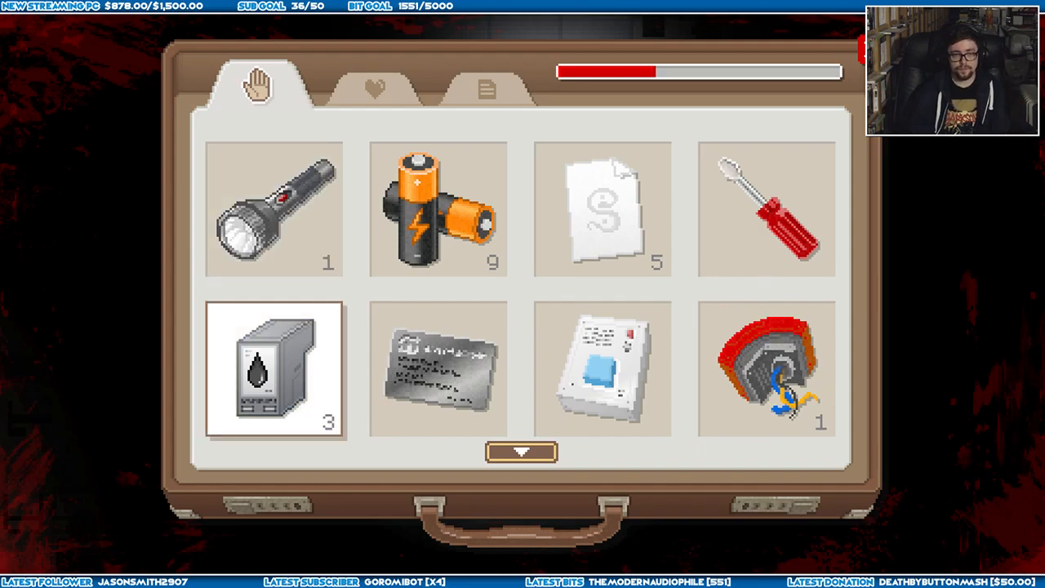
{"action": "left_click", "coordinate": [601, 371]}
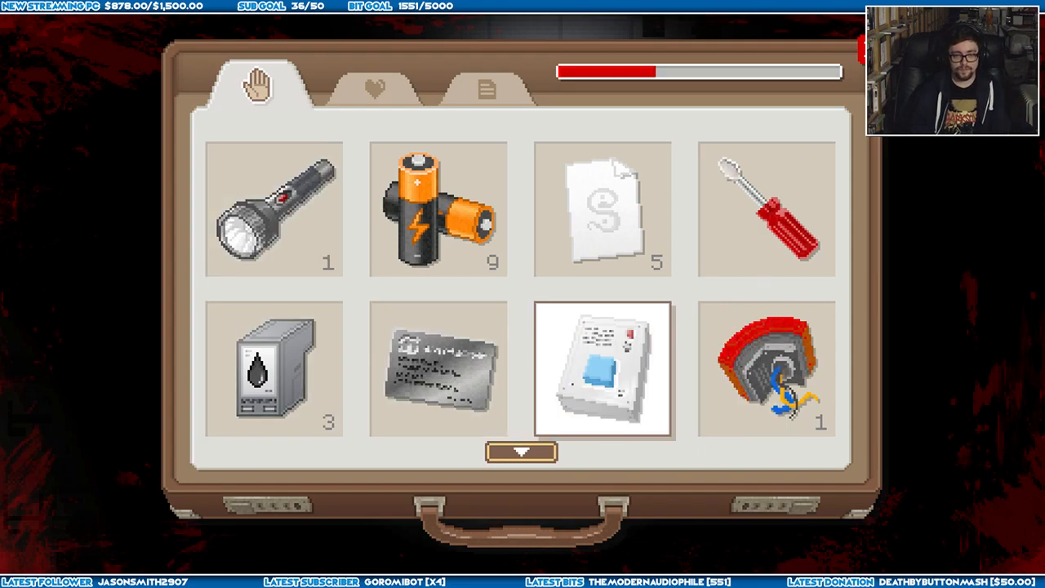
{"action": "left_click", "coordinate": [602, 209]}
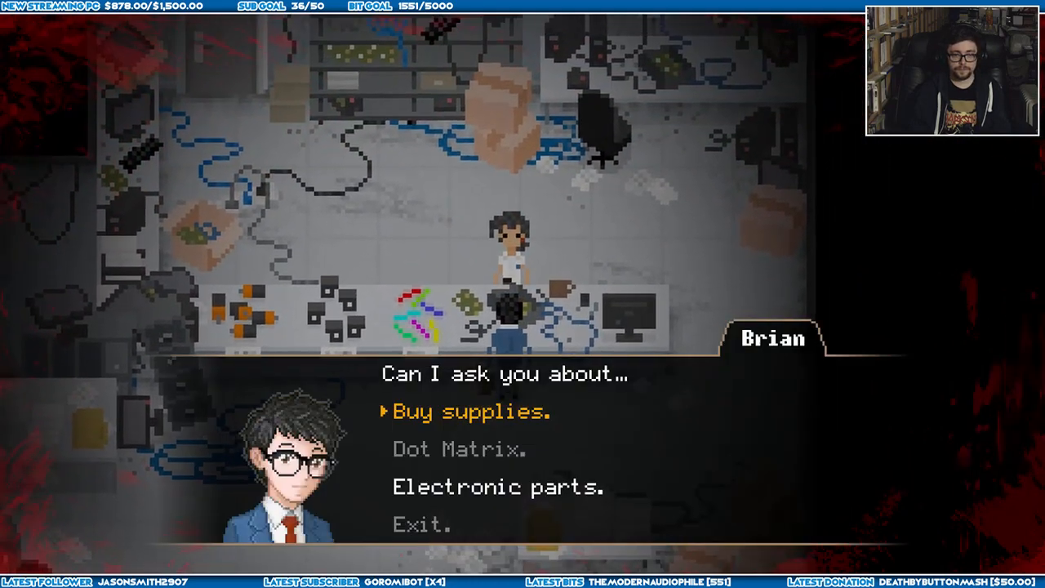
- Advance the dialogue and inspect the newly acquired lantern among the briefcase tools
{"action": "left_click", "coordinate": [498, 487]}
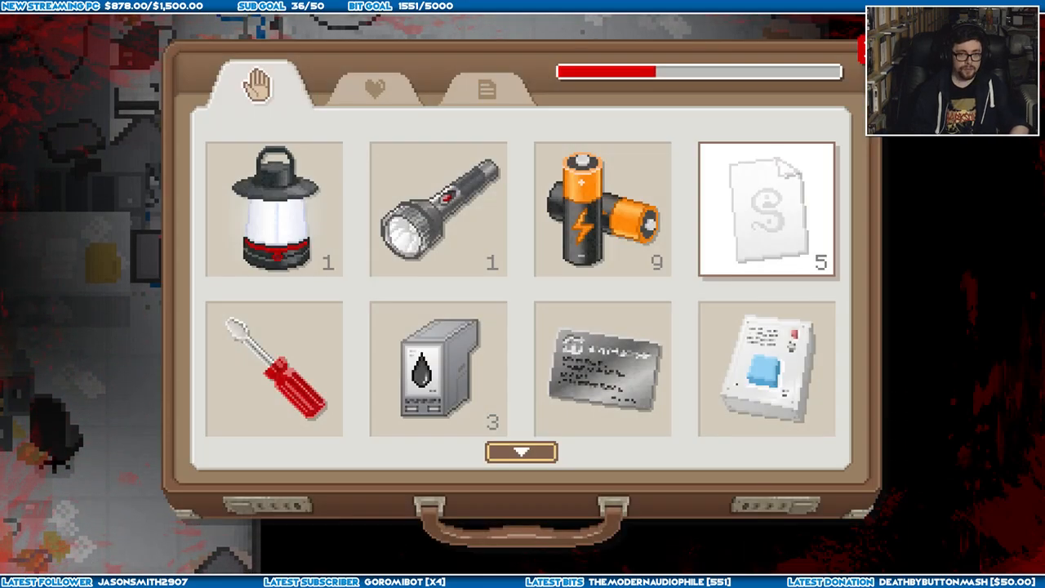
{"action": "left_click", "coordinate": [274, 209]}
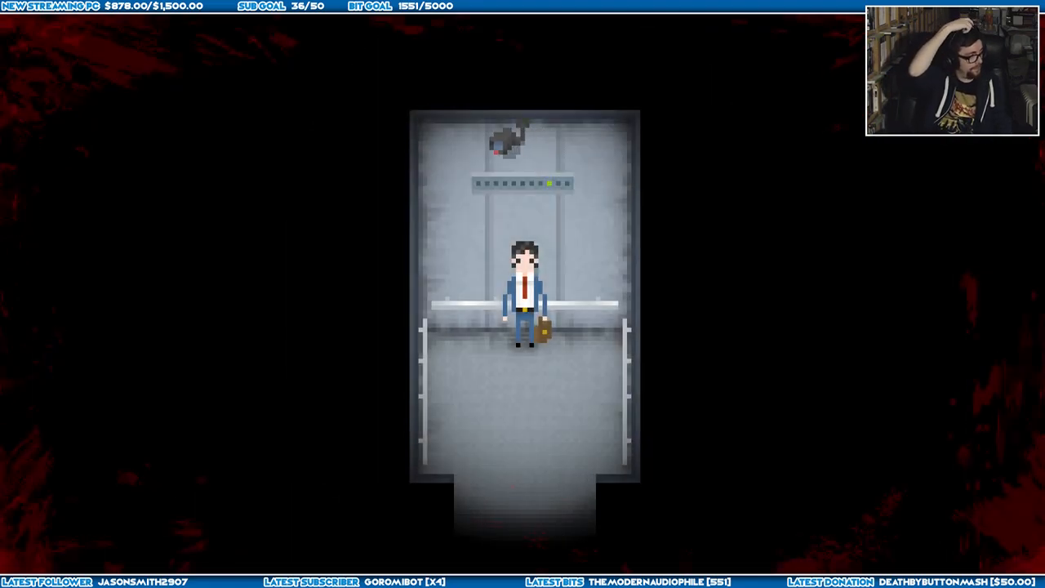
{"action": "key", "text": "down"}
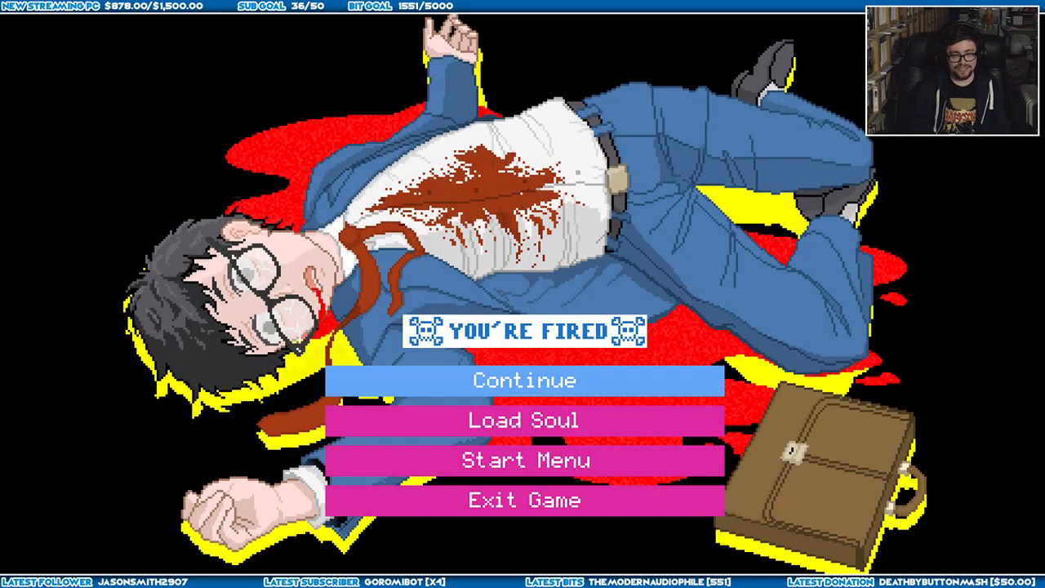
- Choose Continue on the You're Fired screen to resume play
{"action": "left_click", "coordinate": [525, 380]}
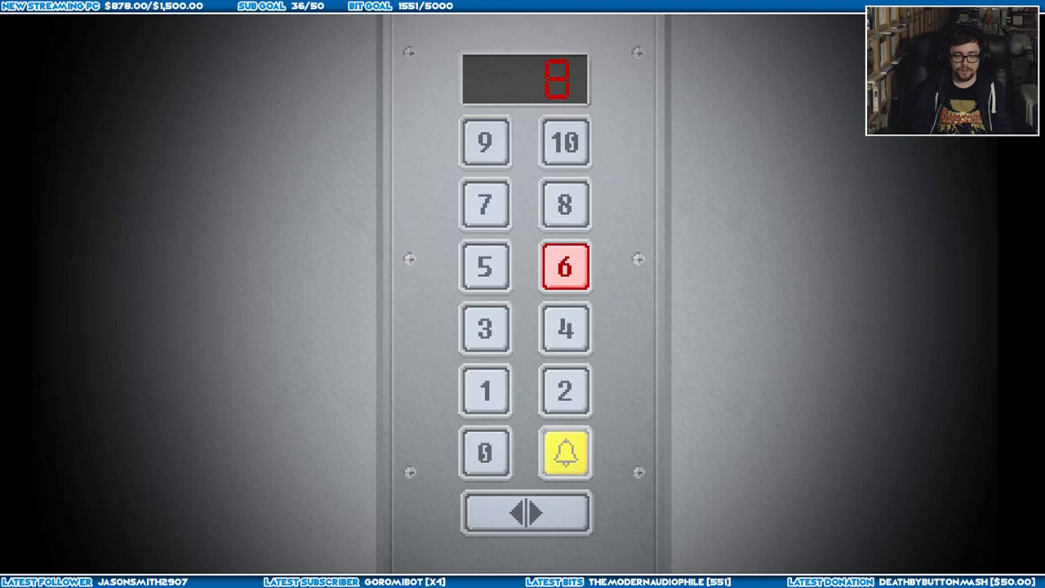
- Request floor 6 on the elevator panel while the display reads 8
{"action": "left_click", "coordinate": [565, 327]}
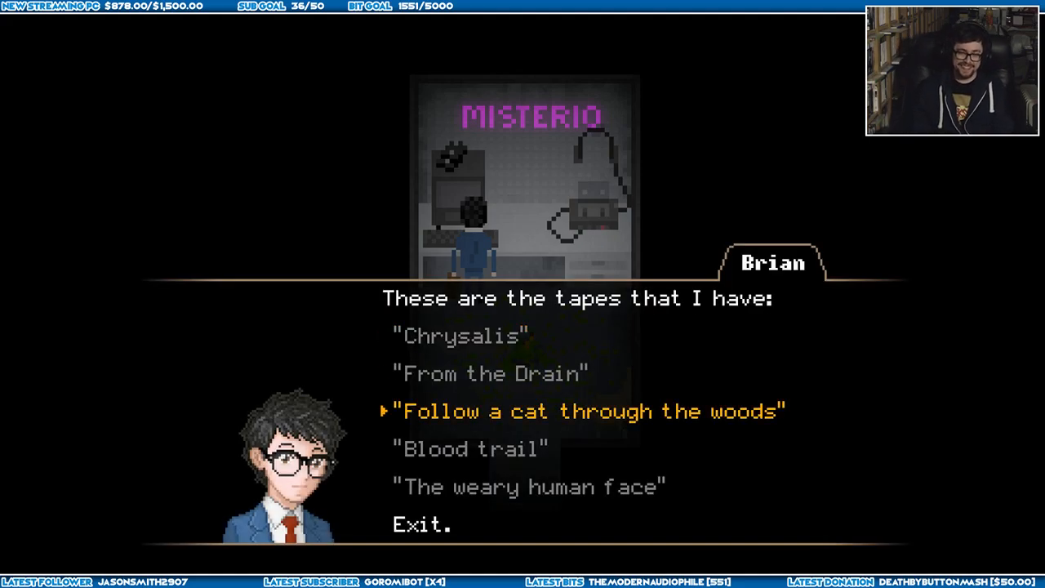
- Bring up Brian's tape list and move through the available tapes
{"action": "left_click", "coordinate": [590, 412]}
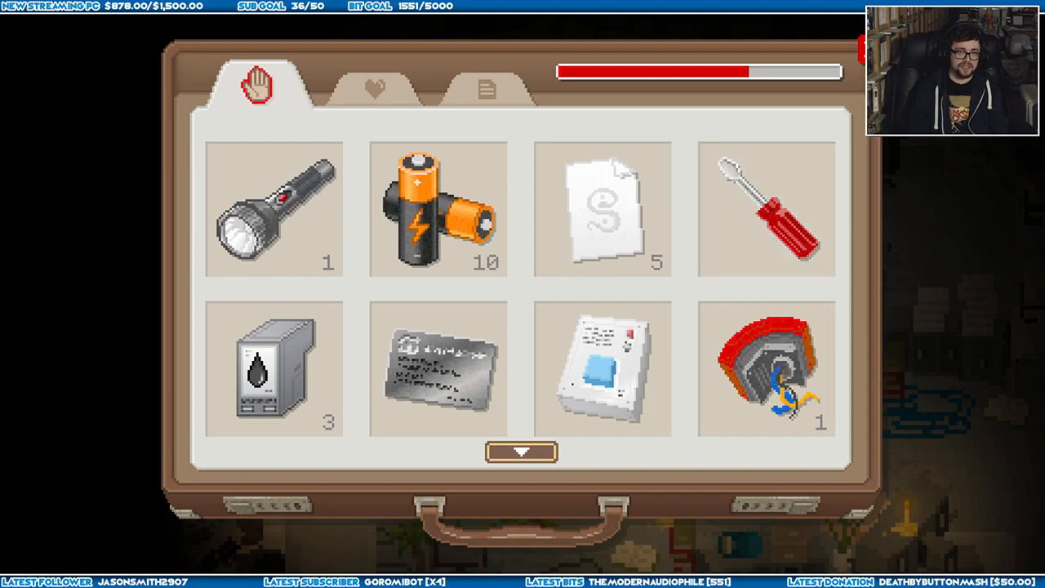
- Browse the briefcase's food pocket and its tools pocket with flashlight, ten batteries and screwdriver
{"action": "left_click", "coordinate": [373, 85]}
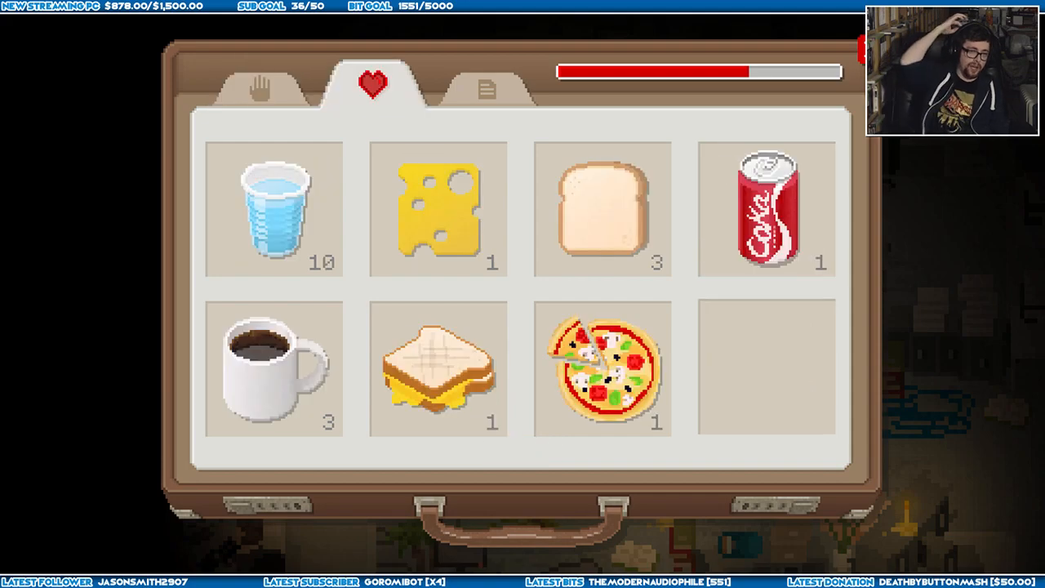
{"action": "left_click", "coordinate": [258, 85]}
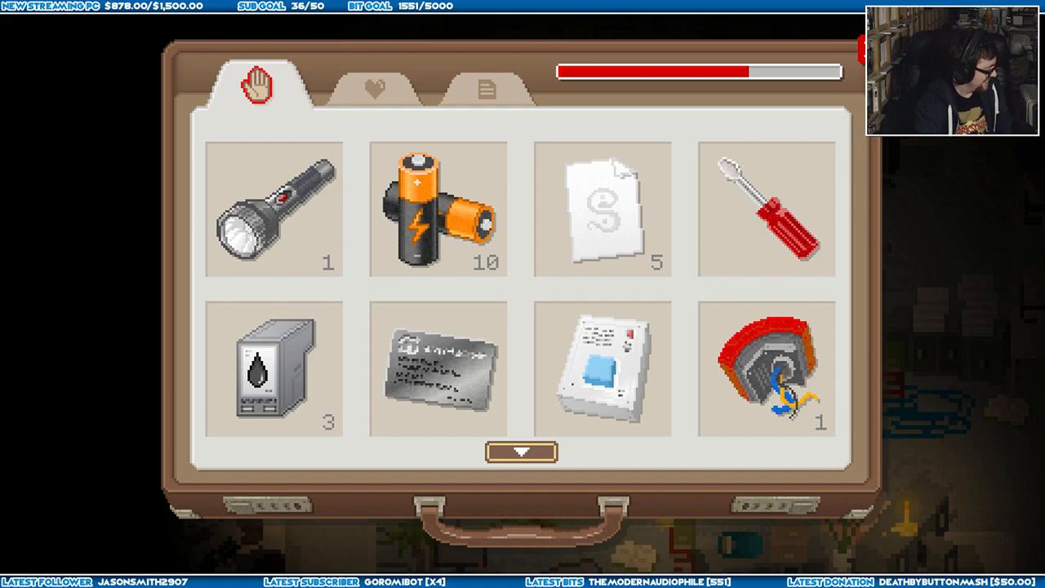
{"action": "left_click", "coordinate": [373, 85]}
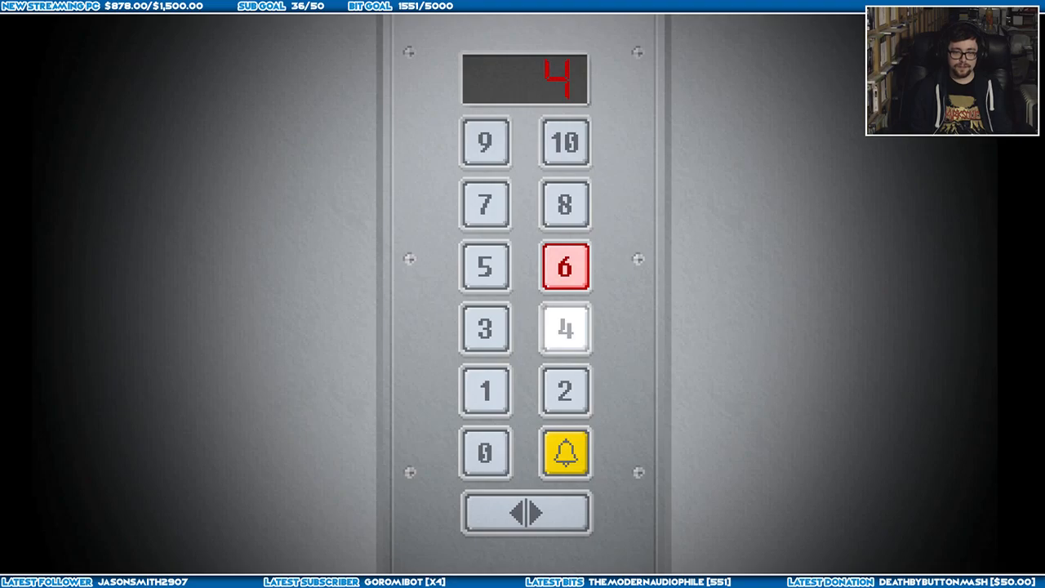
- Request floor 6 on the elevator panel while the display reads 4
{"action": "left_click", "coordinate": [565, 390]}
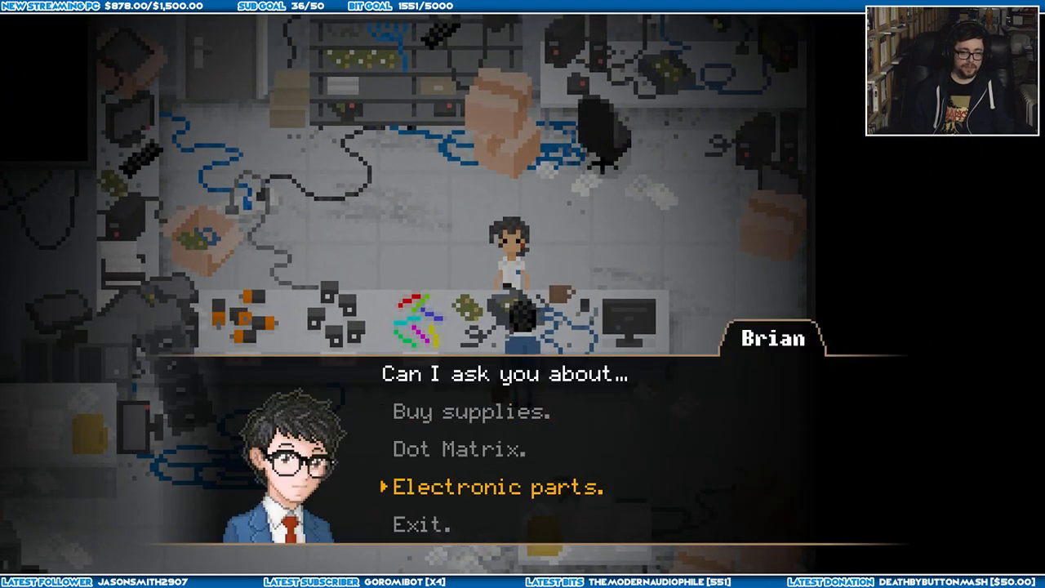
- Answer Brian with 'Electronic parts.' instead of supplies or Dot Matrix
{"action": "left_click", "coordinate": [498, 487]}
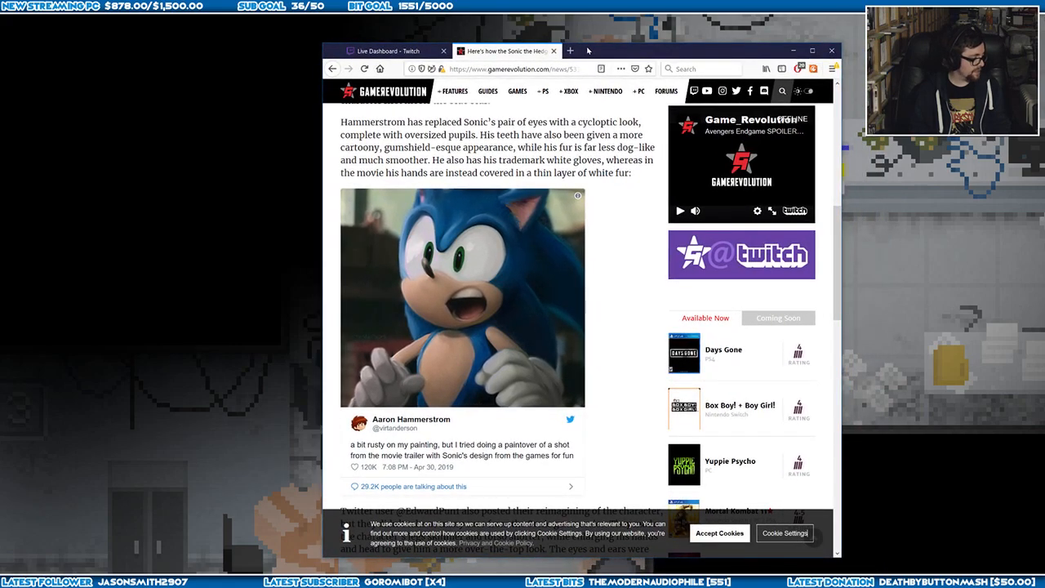
- Scroll down through the Game Revolution Sonic redesign article
{"action": "scroll", "scroll_direction": "down", "scroll_amount": 3}
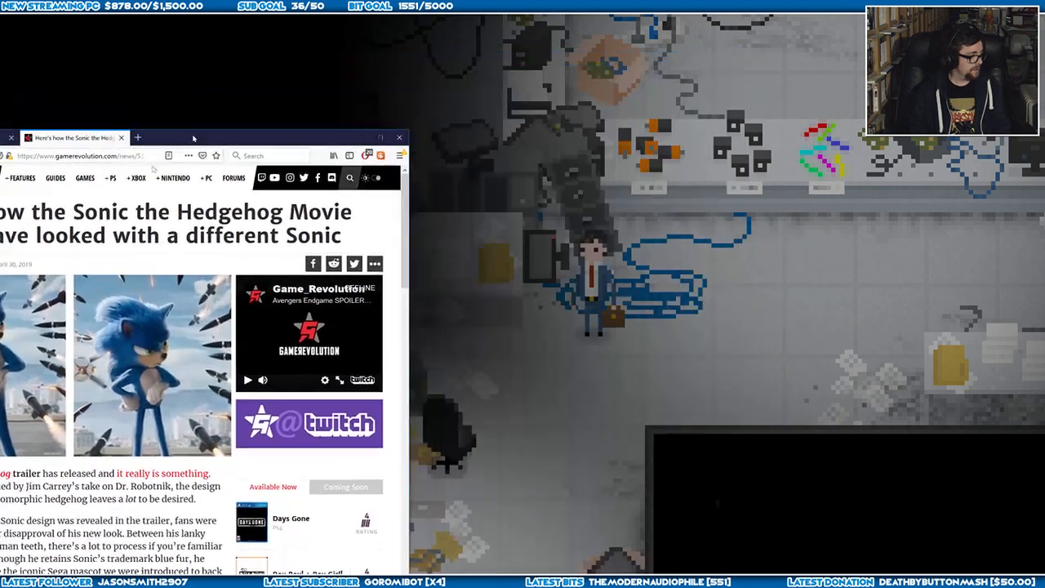
- Read down the Nintendo Life Sonic article past the fan-edited tweets to its closing question
{"action": "left_click", "coordinate": [399, 137]}
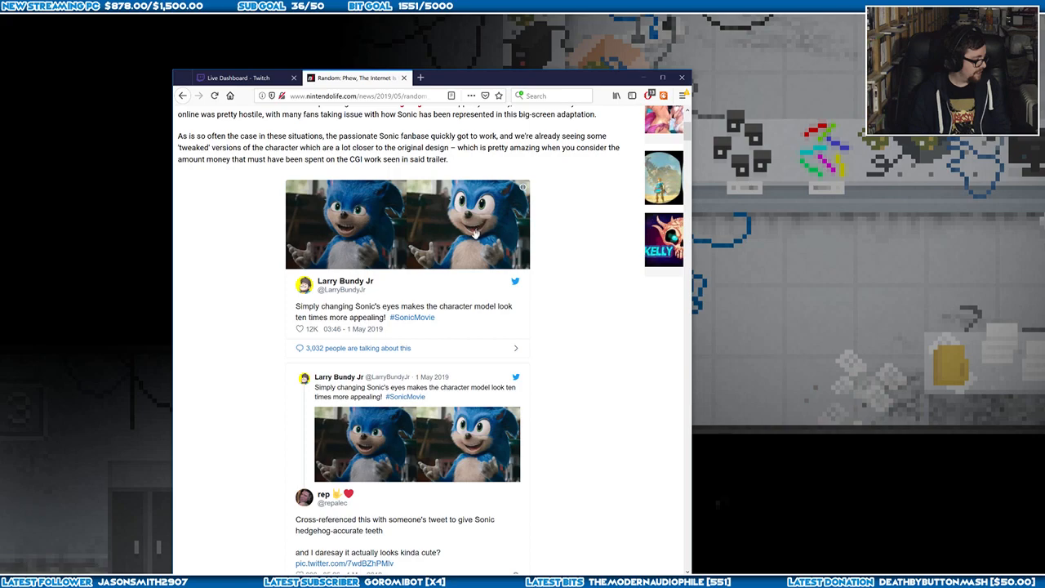
{"action": "mouse_move", "coordinate": [422, 232]}
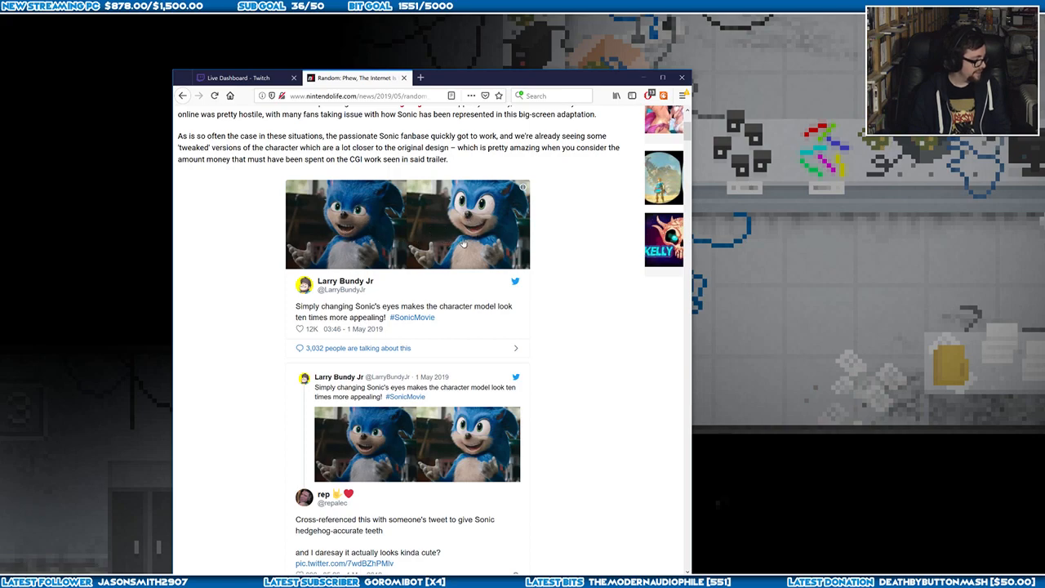
{"action": "mouse_move", "coordinate": [421, 300]}
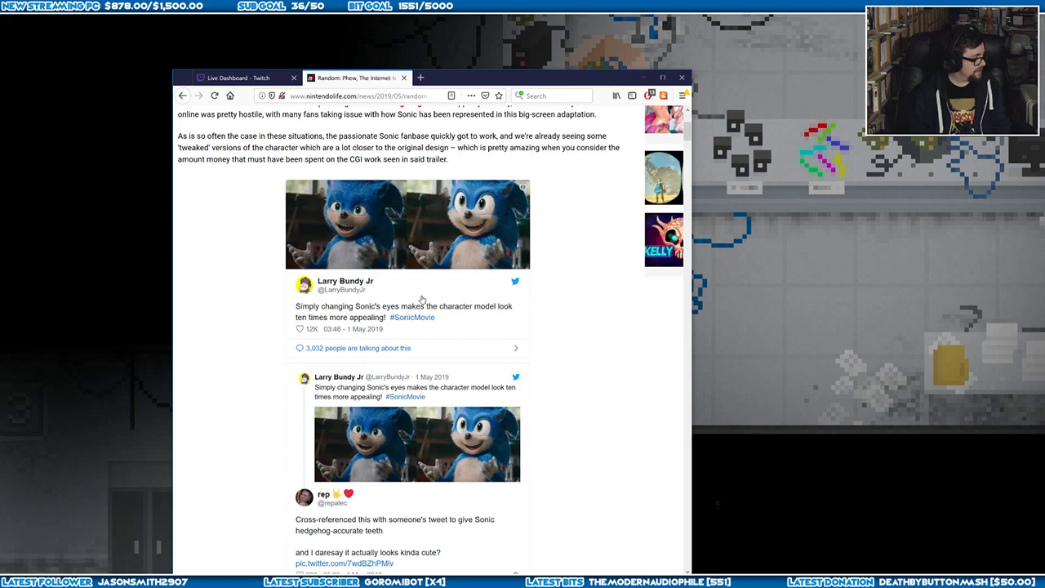
{"action": "mouse_move", "coordinate": [441, 275]}
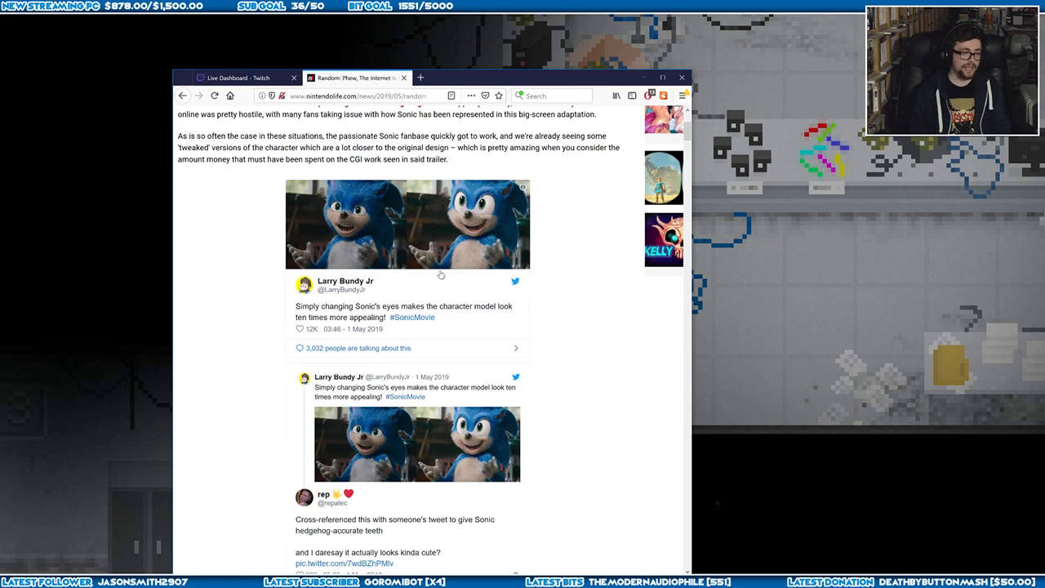
{"action": "scroll", "scroll_direction": "down", "scroll_amount": 3}
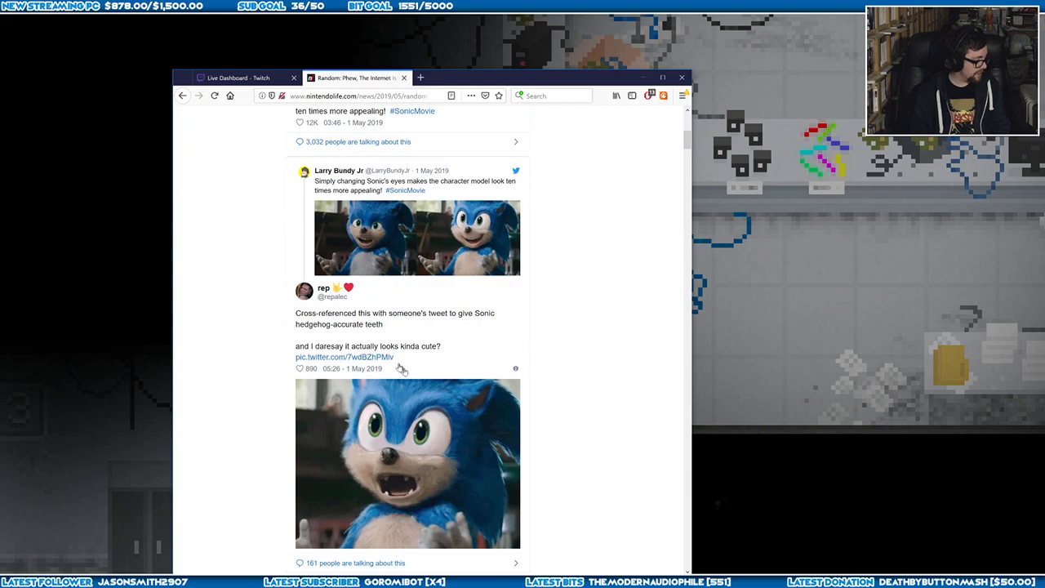
{"action": "mouse_move", "coordinate": [379, 484]}
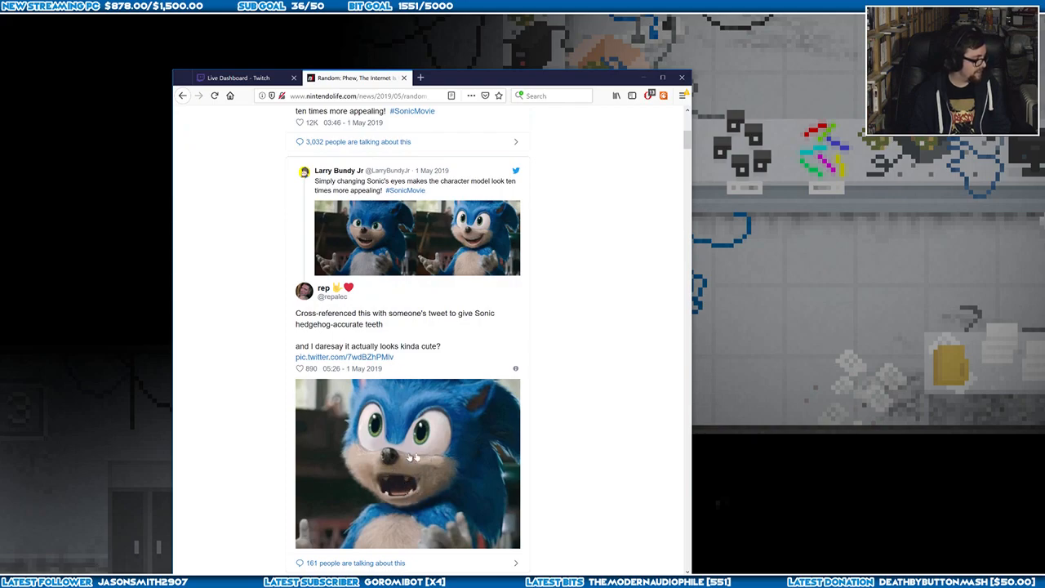
{"action": "scroll", "scroll_direction": "down", "scroll_amount": 3}
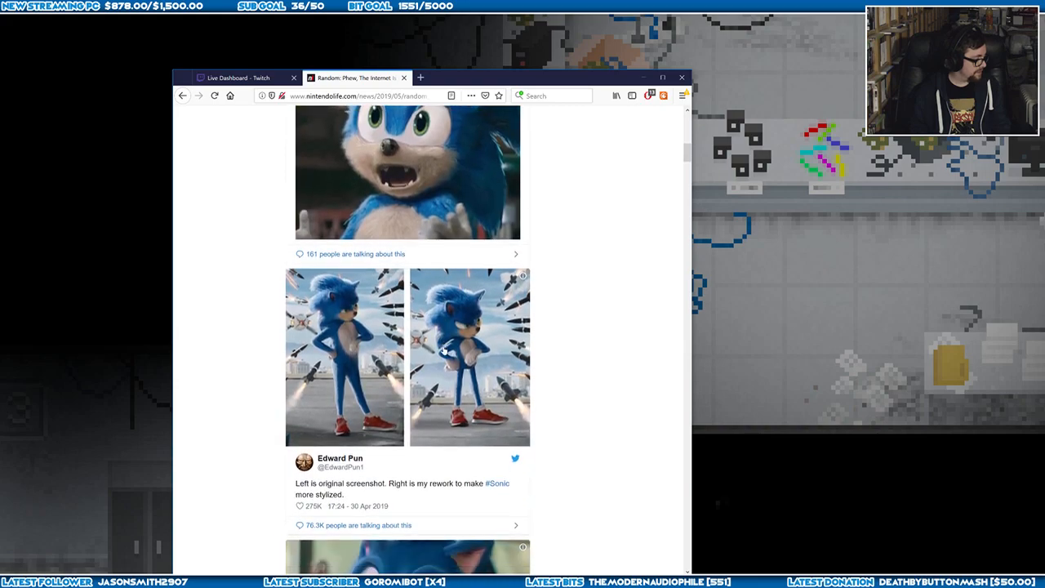
{"action": "scroll", "scroll_direction": "down", "scroll_amount": 3}
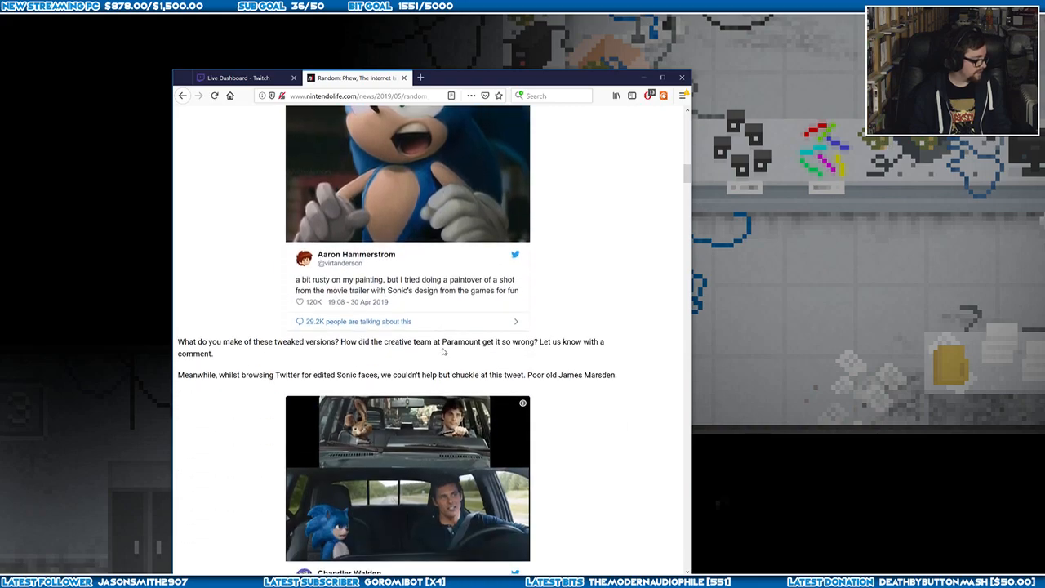
{"action": "scroll", "scroll_direction": "down", "scroll_amount": 3}
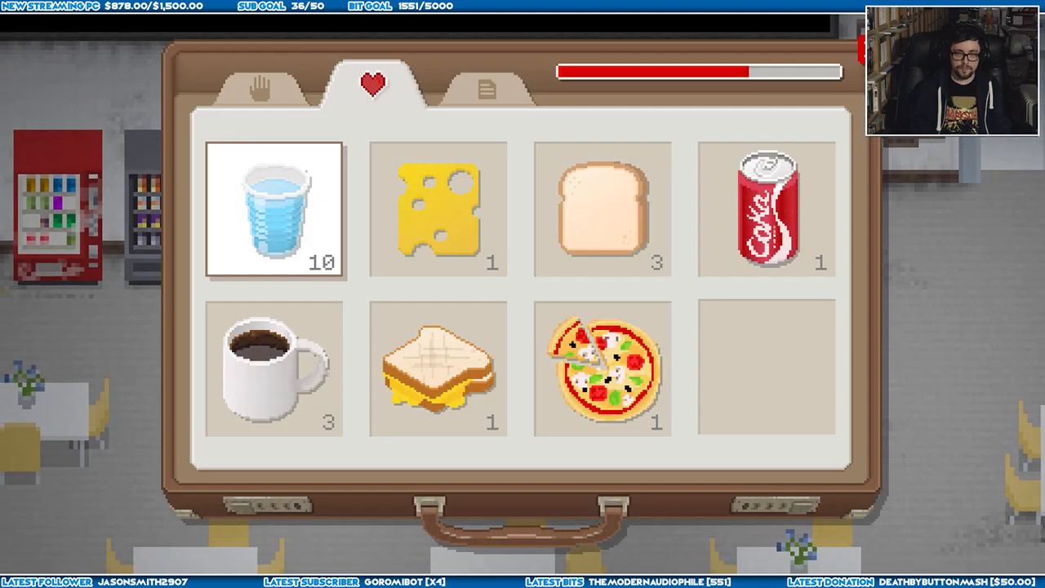
- Look over the coffee, cheese and bread, then switch the briefcase to its tools pocket
{"action": "left_click", "coordinate": [274, 369]}
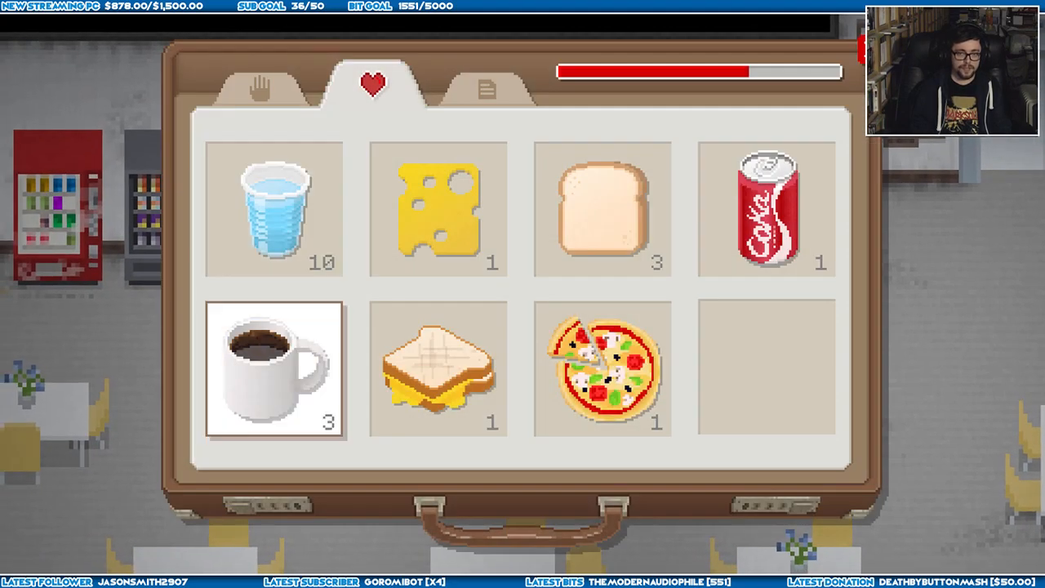
{"action": "left_click", "coordinate": [438, 209]}
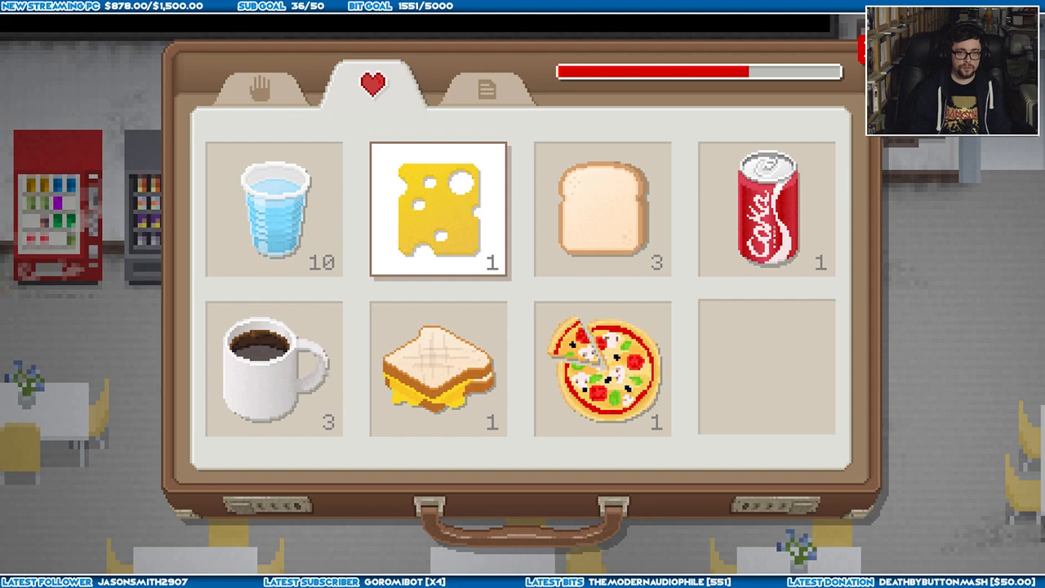
{"action": "left_click", "coordinate": [601, 211]}
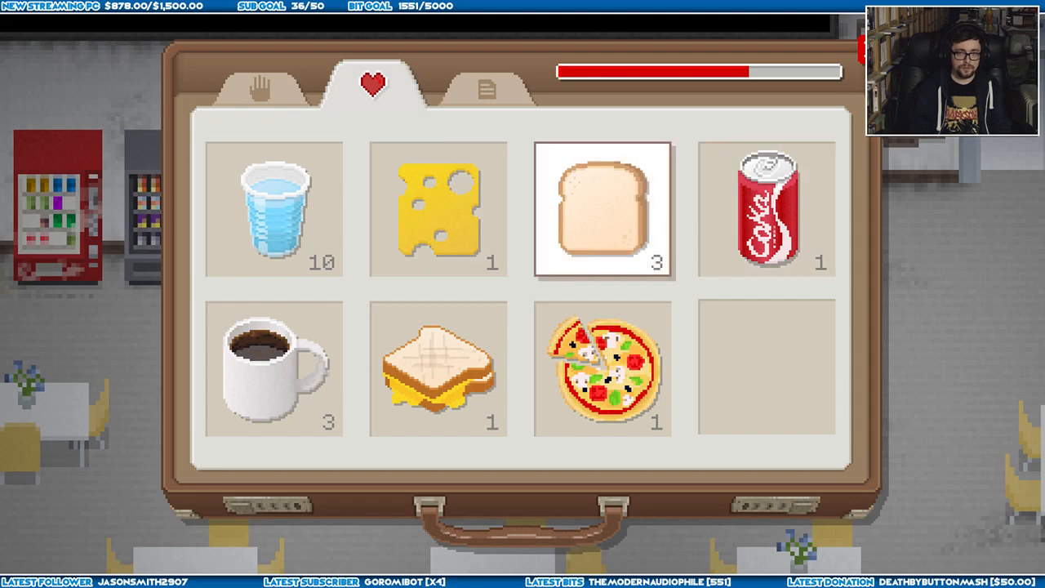
{"action": "left_click", "coordinate": [275, 371]}
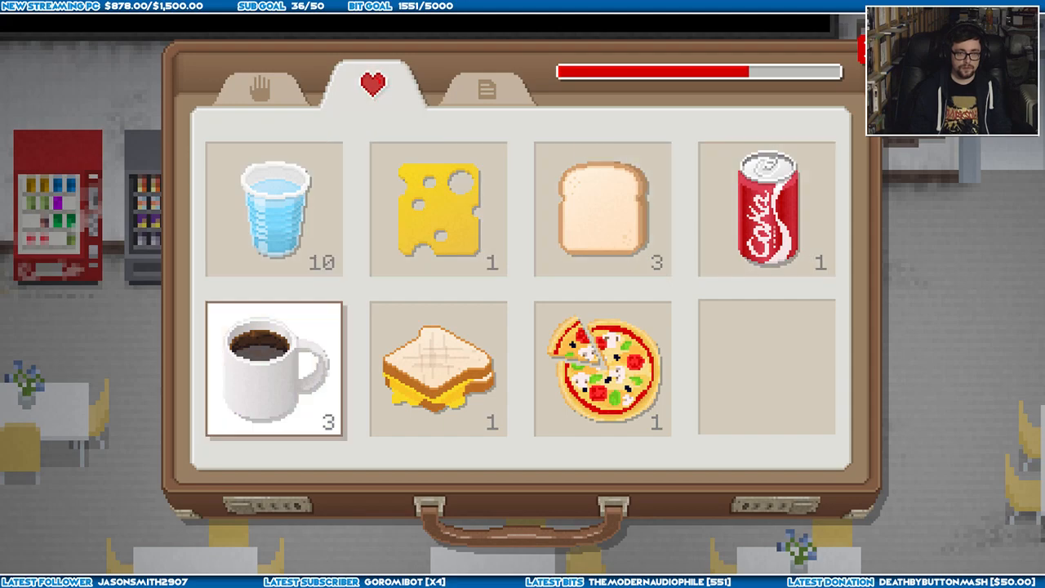
{"action": "left_click", "coordinate": [258, 85]}
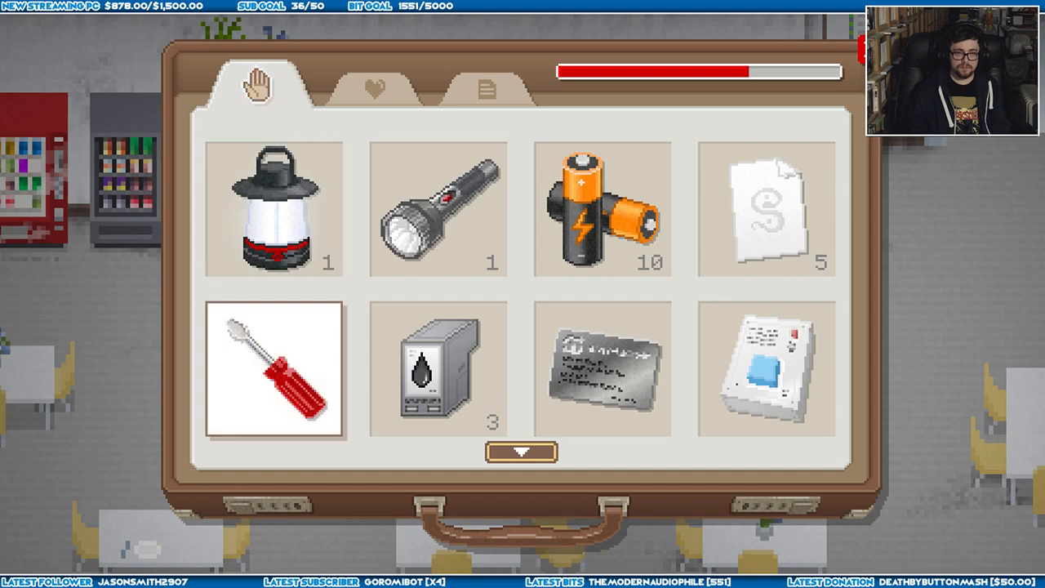
- Look over the flashlight and leave the briefcase's tools pocket
{"action": "left_click", "coordinate": [437, 210]}
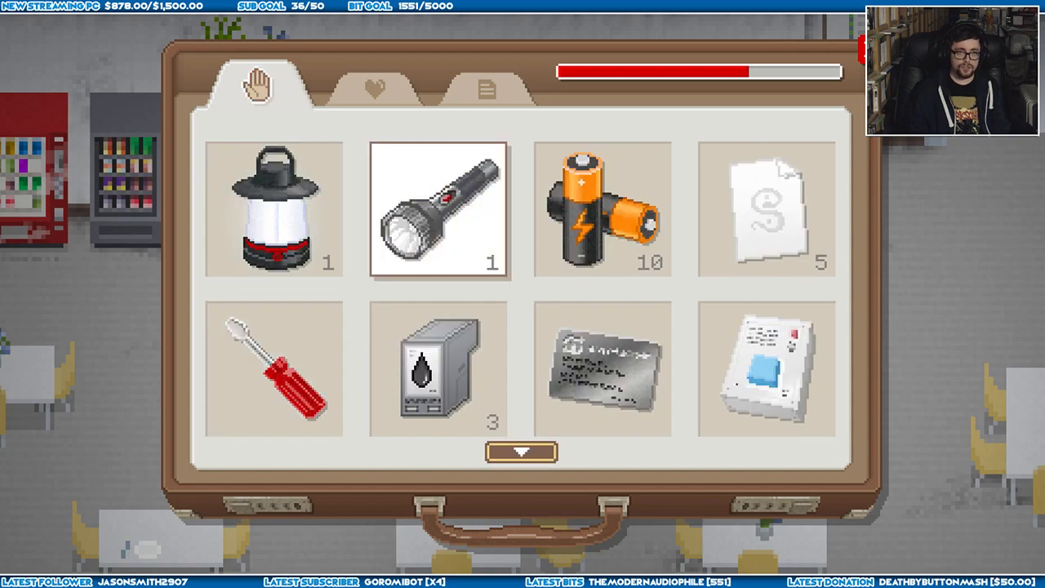
{"action": "left_click", "coordinate": [372, 85]}
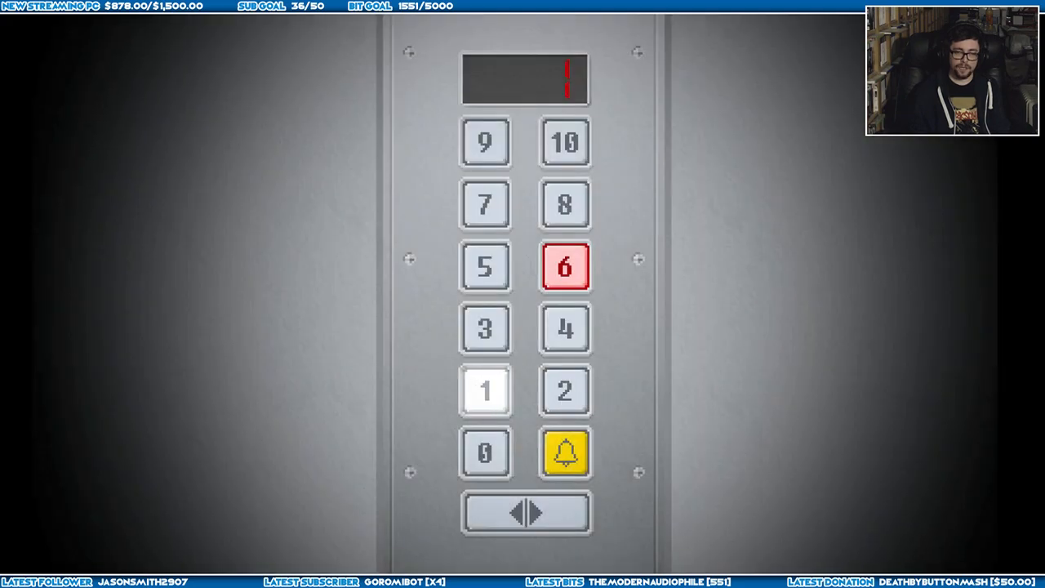
- Choose floor 6 on the elevator panel to ride up from floor 1
{"action": "left_click", "coordinate": [565, 392]}
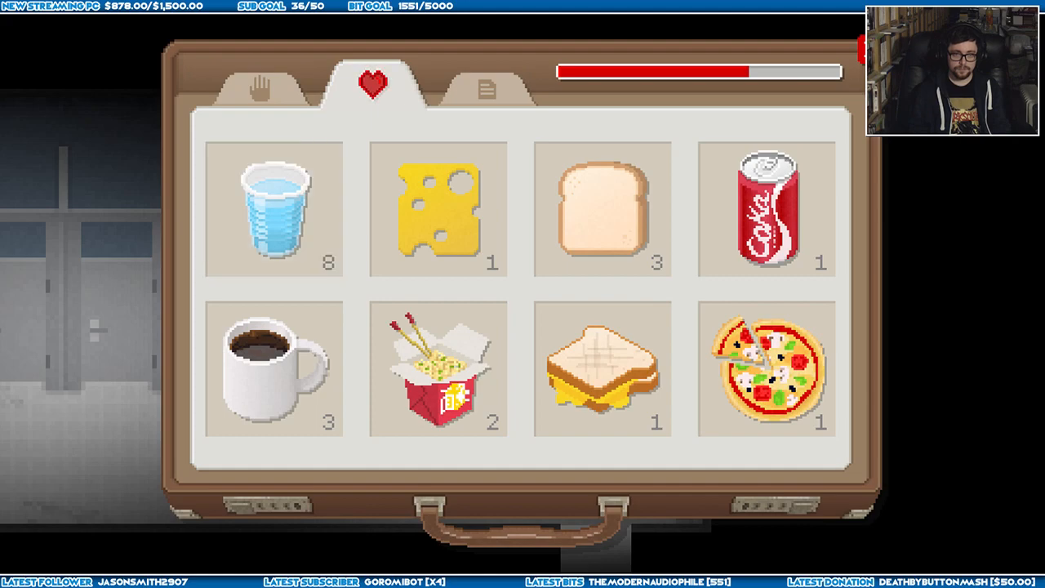
- Switch the briefcase from the food page to the carried items page
{"action": "left_click", "coordinate": [258, 84]}
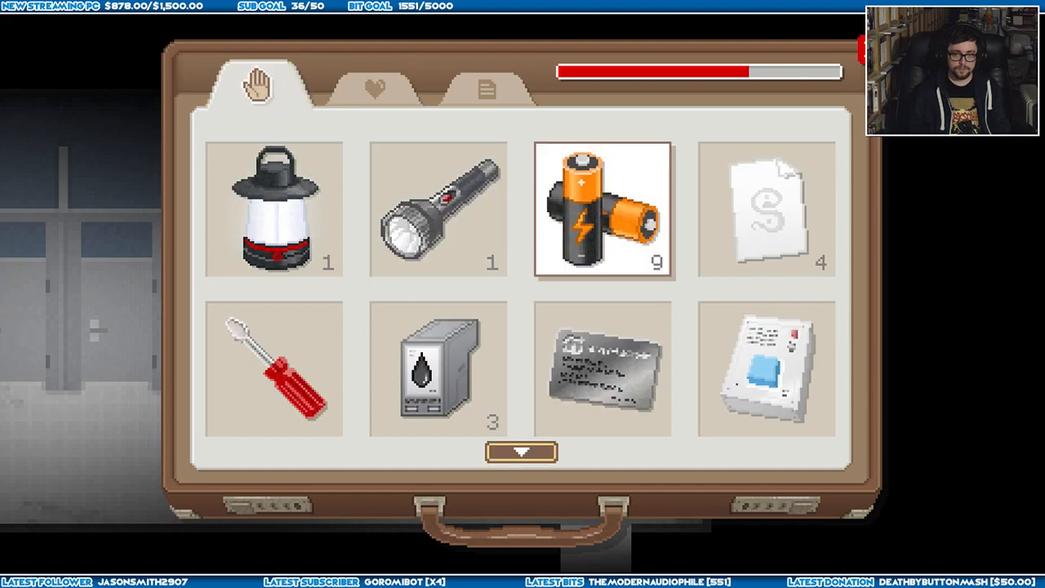